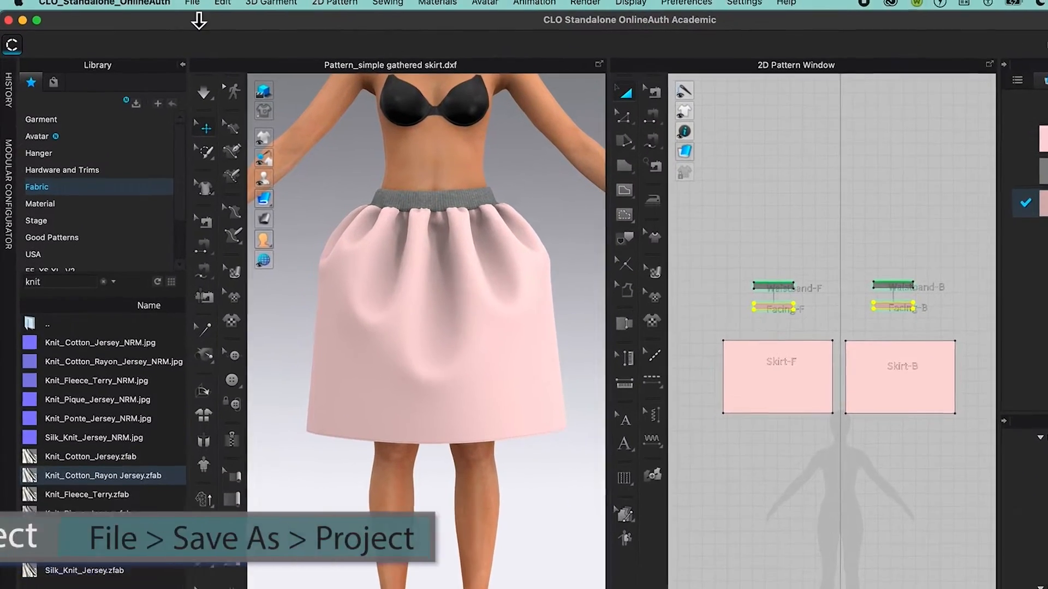
- Reveal the Save As choices from the File menu for the gathered skirt
click(199, 7)
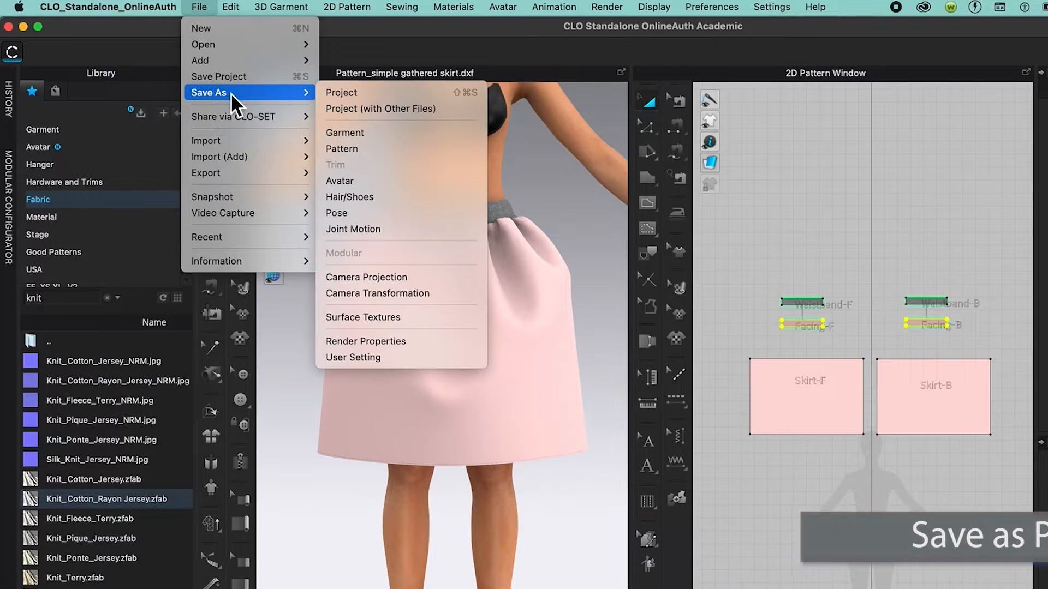
mouse_move(363, 92)
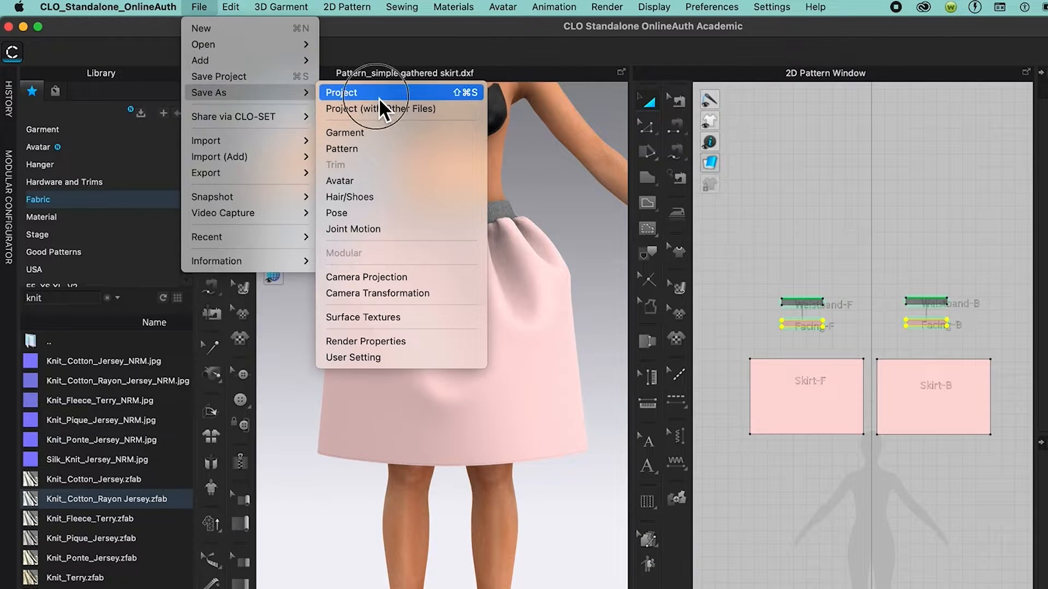
- Name the new project file 'Pink skirt 1' with Downloads as the destination
click(342, 92)
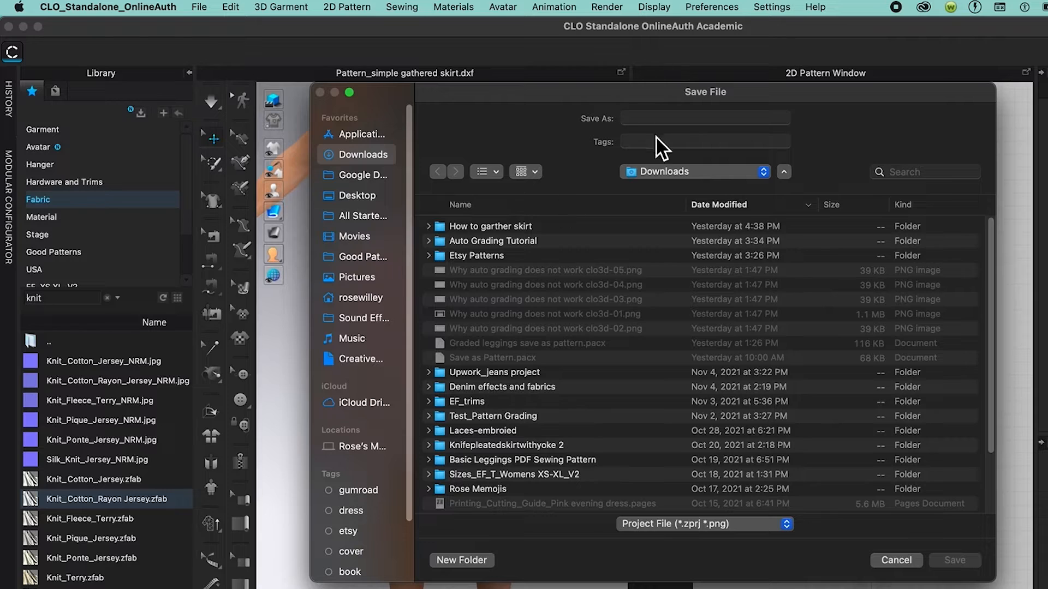
text(Pink skirt)
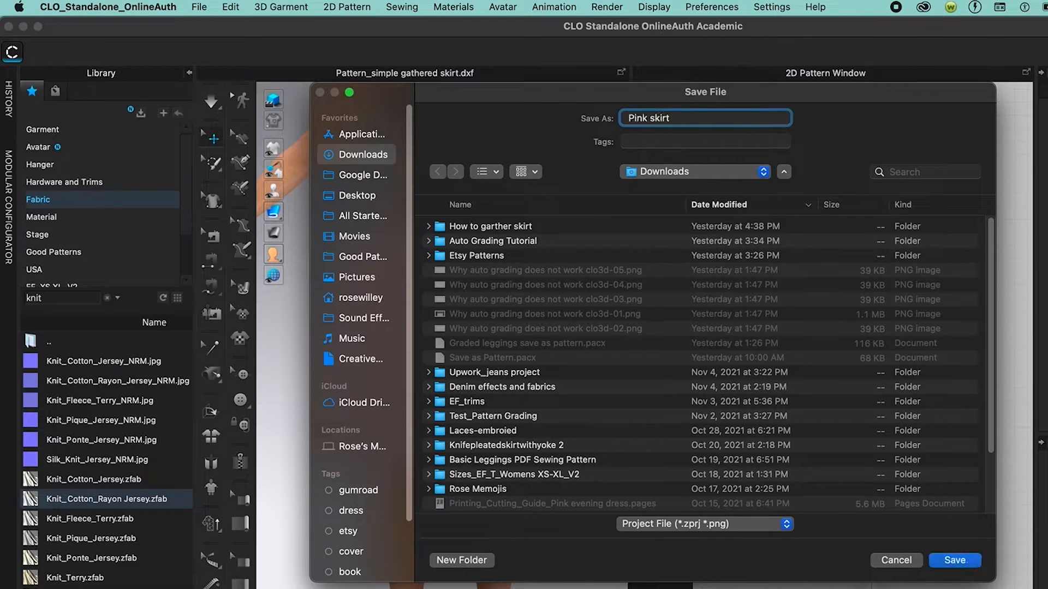
text(1)
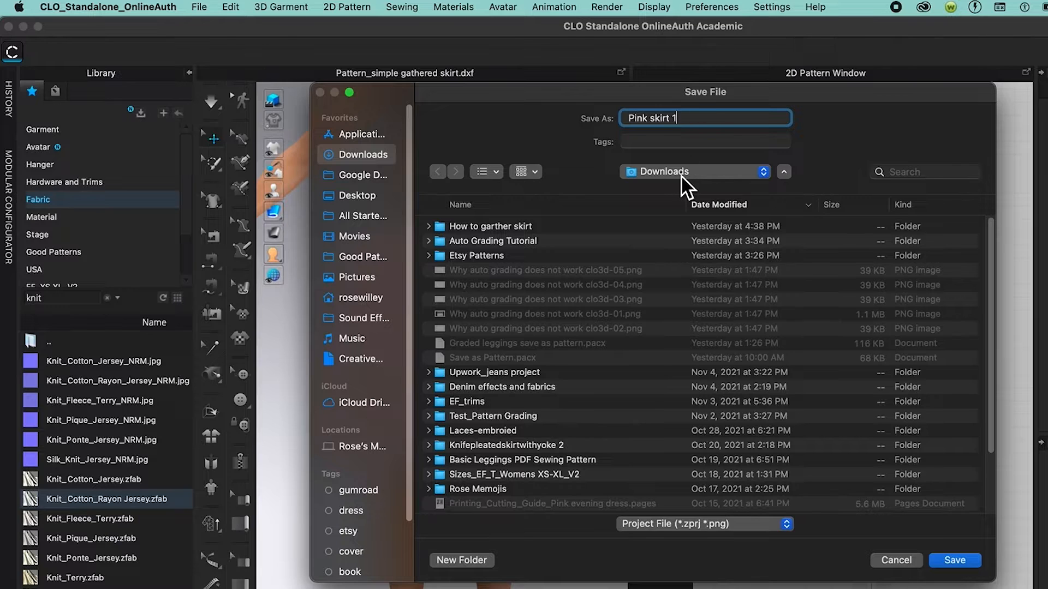
mouse_move(709, 187)
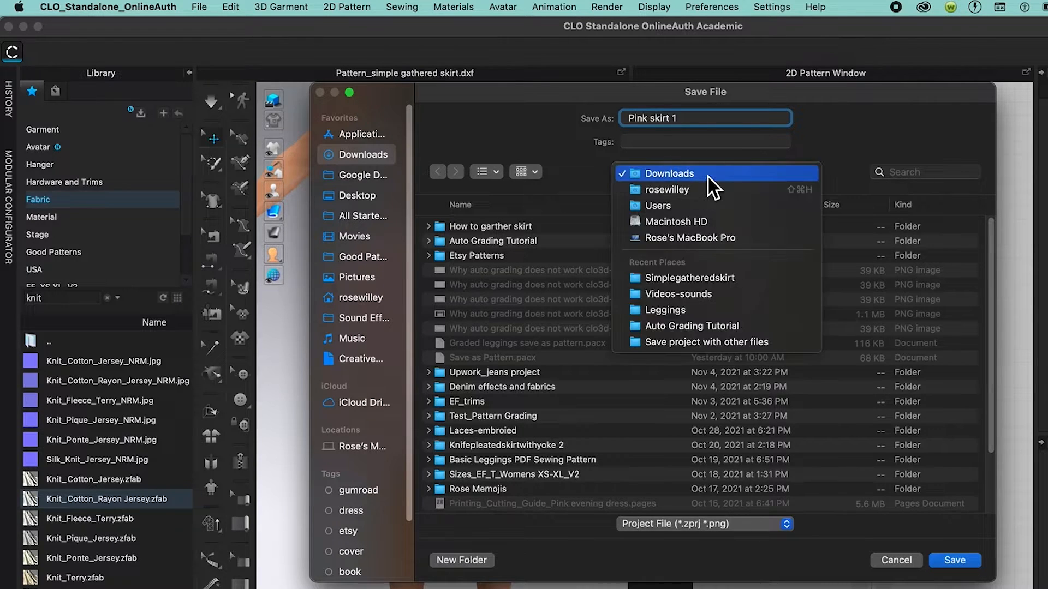
click(668, 174)
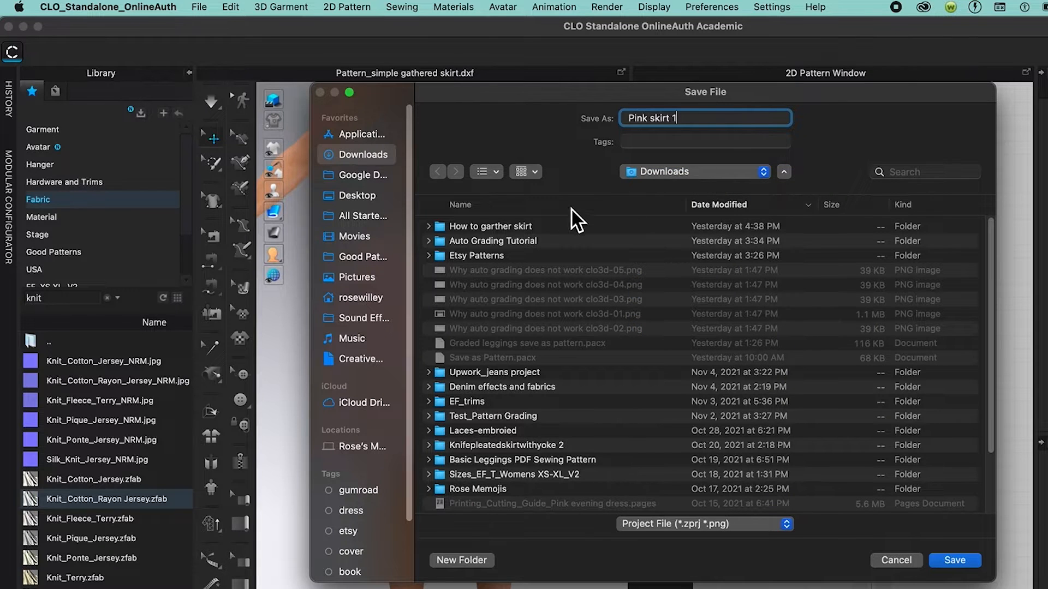
mouse_move(501, 541)
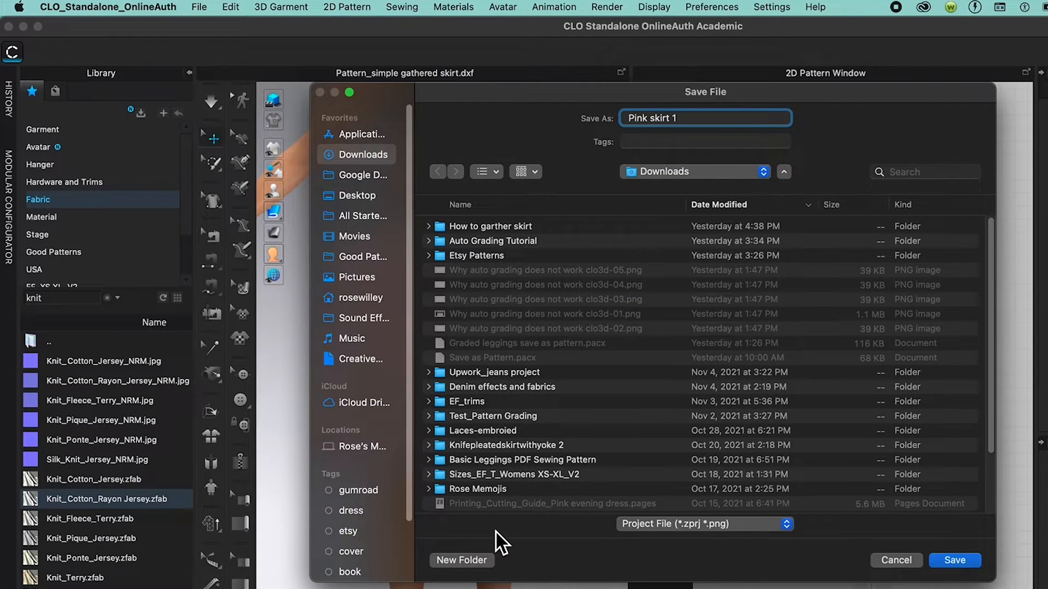
mouse_move(474, 575)
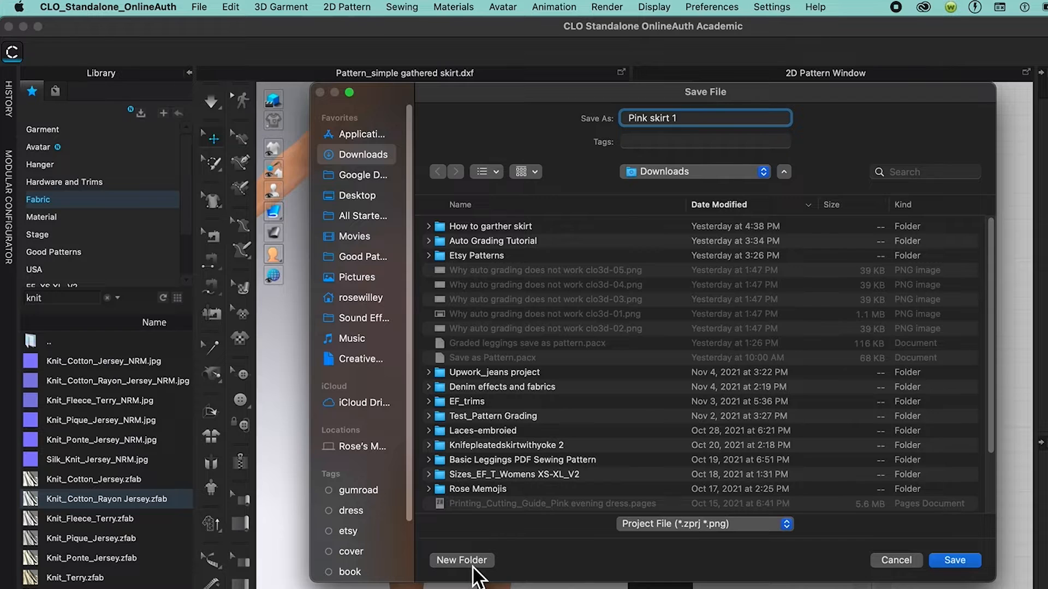
- Create a 'pink skirt 1' folder in Downloads and save the project into it
click(461, 560)
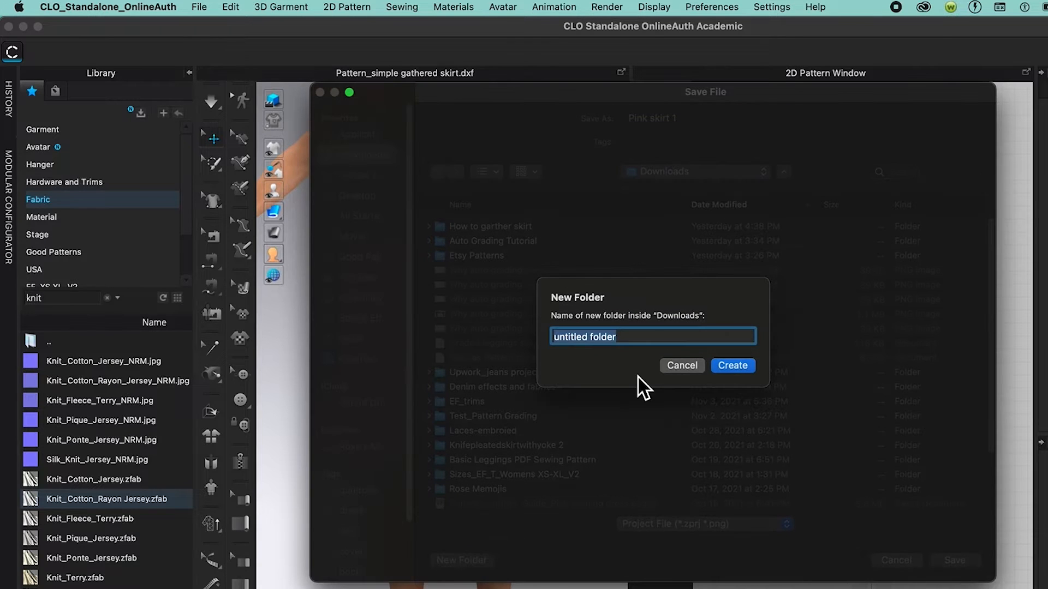
text(pink)
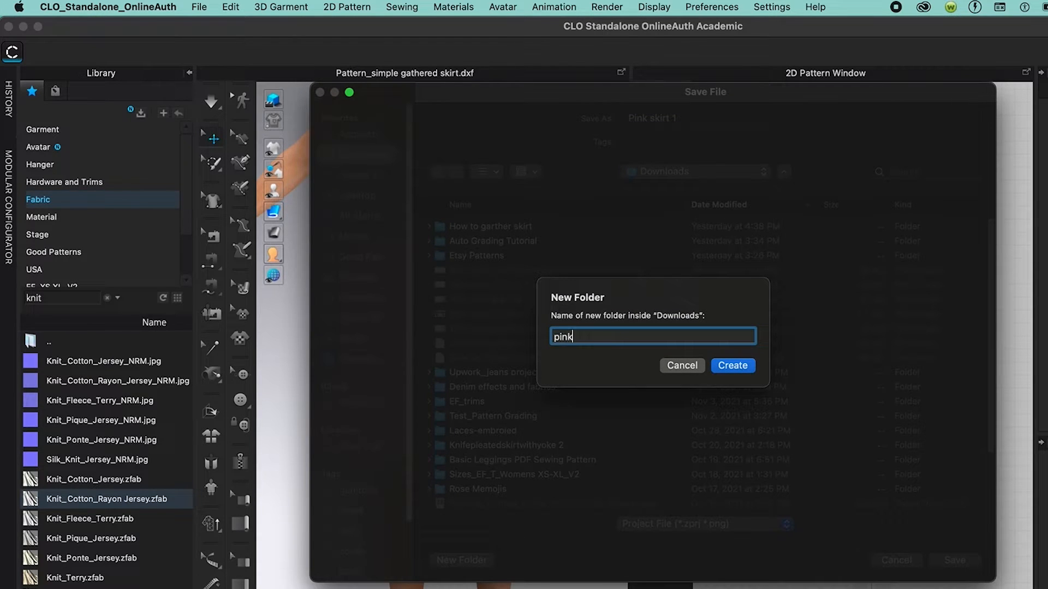
text(skirt 1)
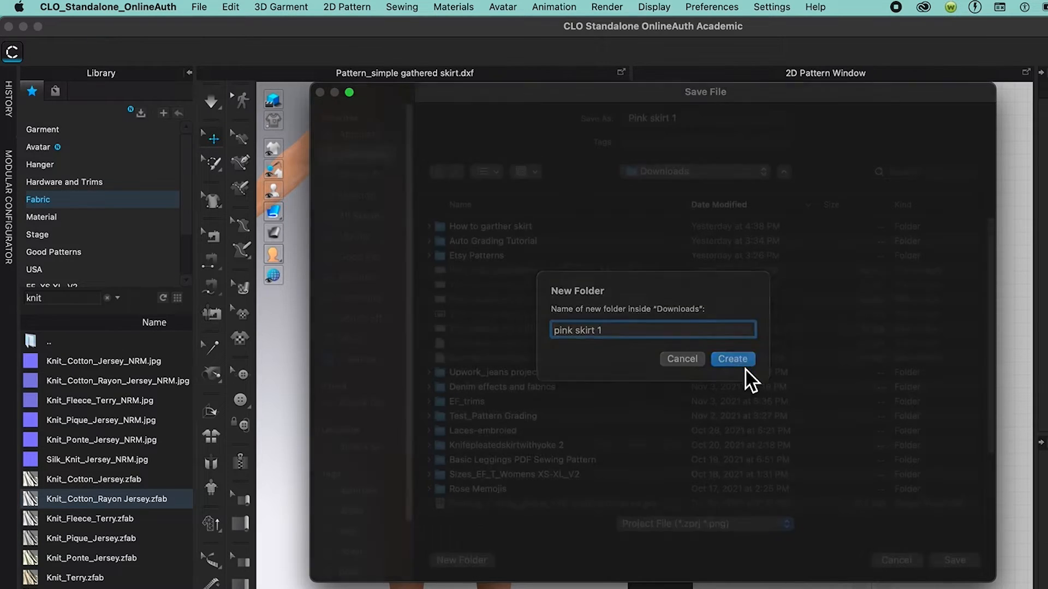
click(731, 359)
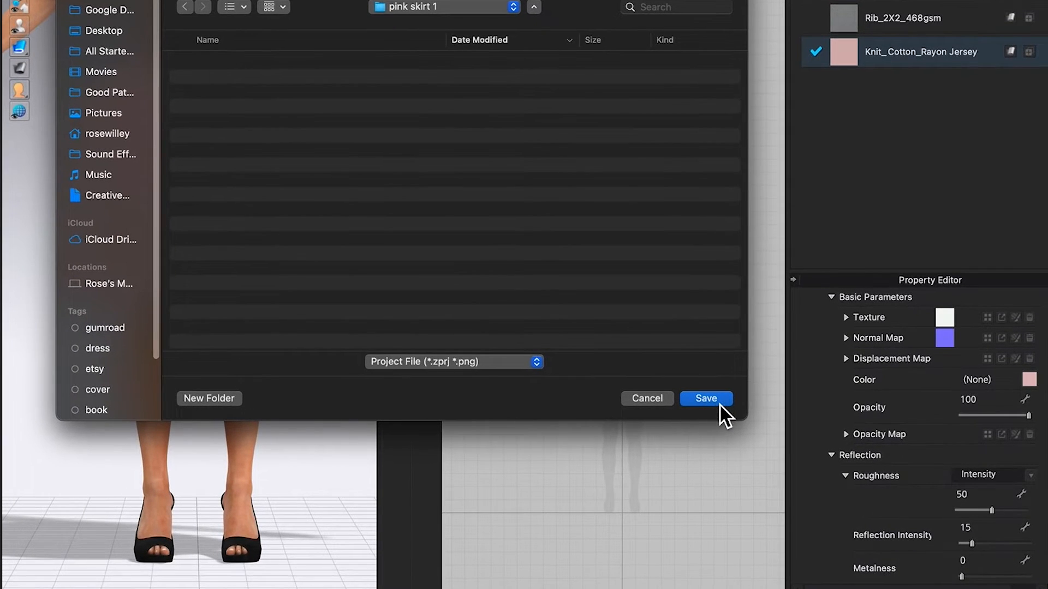
click(706, 399)
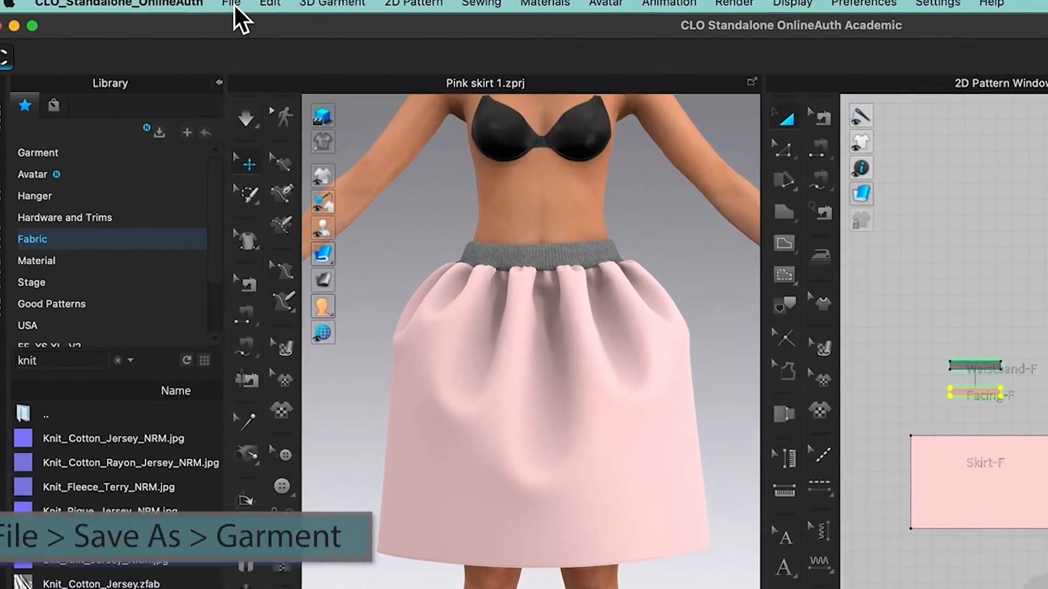
- Choose Garment as the Save As file type for the skirt
click(230, 6)
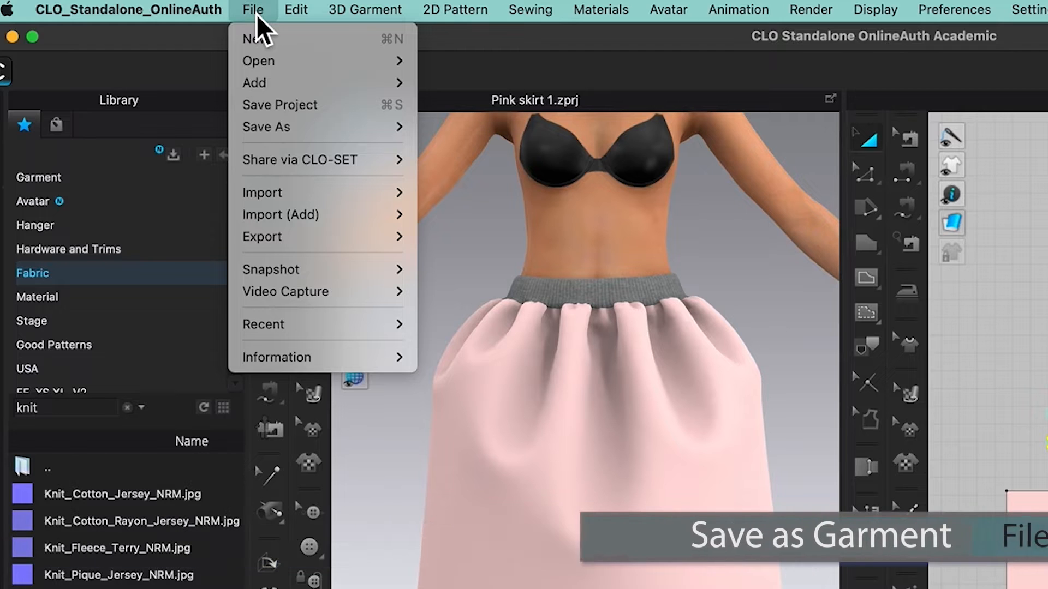
mouse_move(281, 127)
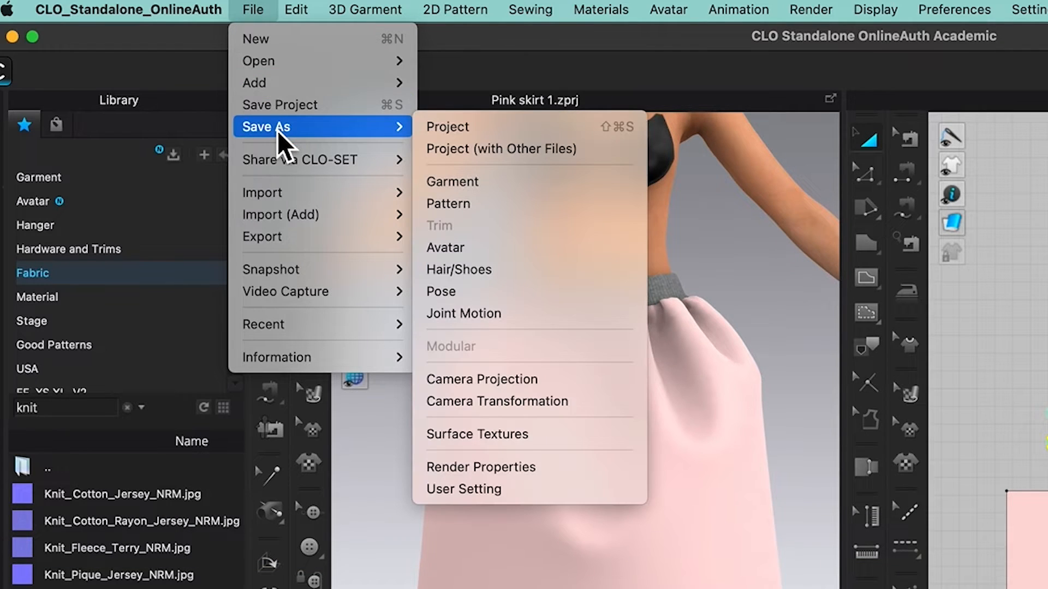
mouse_move(446, 126)
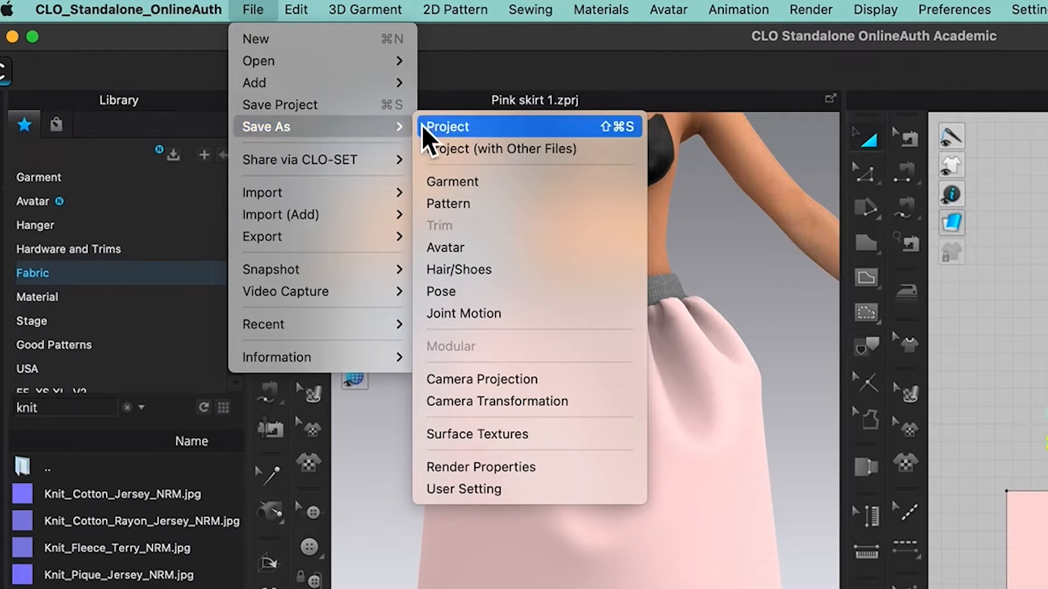
mouse_move(498, 144)
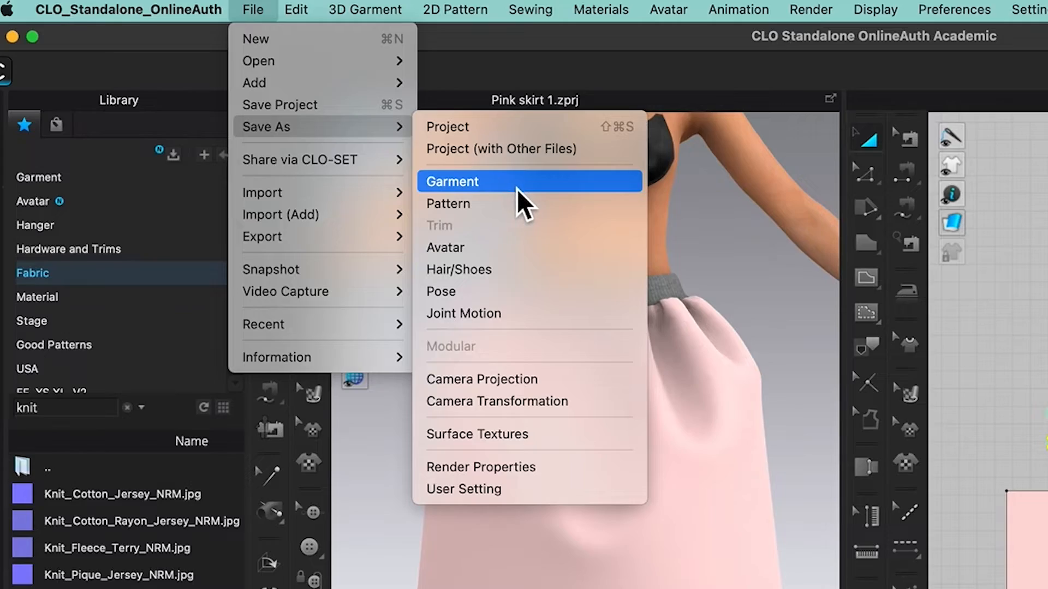
click(452, 182)
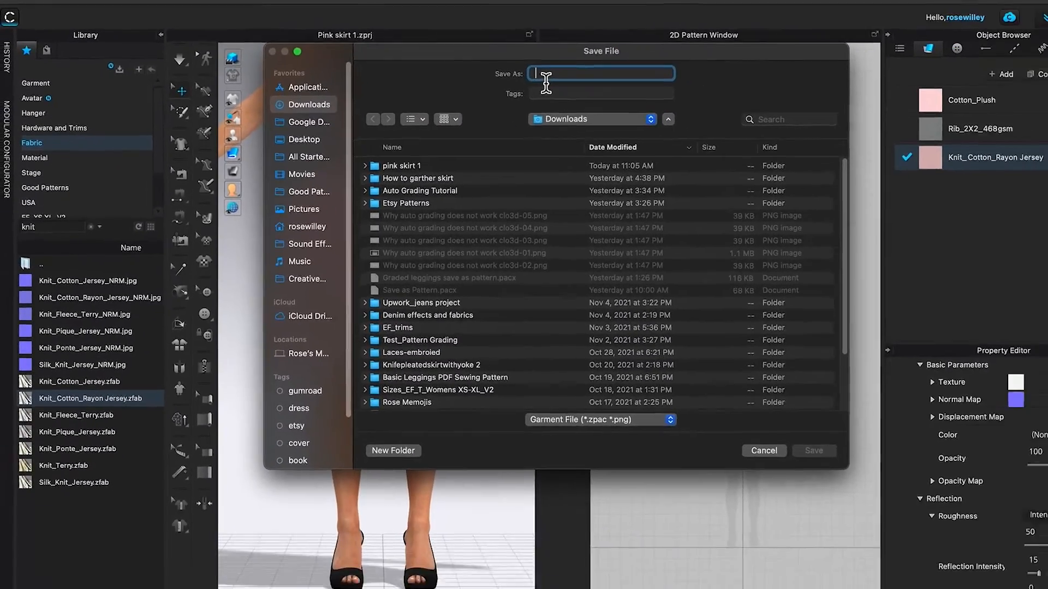
- Name the garment file 'Garment pink skirt 1'
text(Gar)
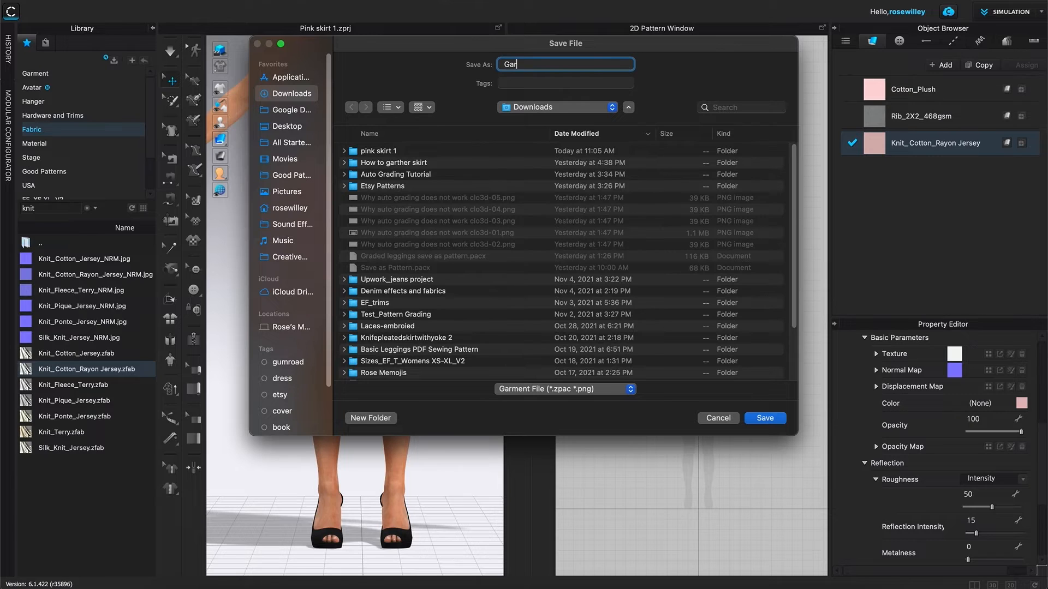
text(ment)
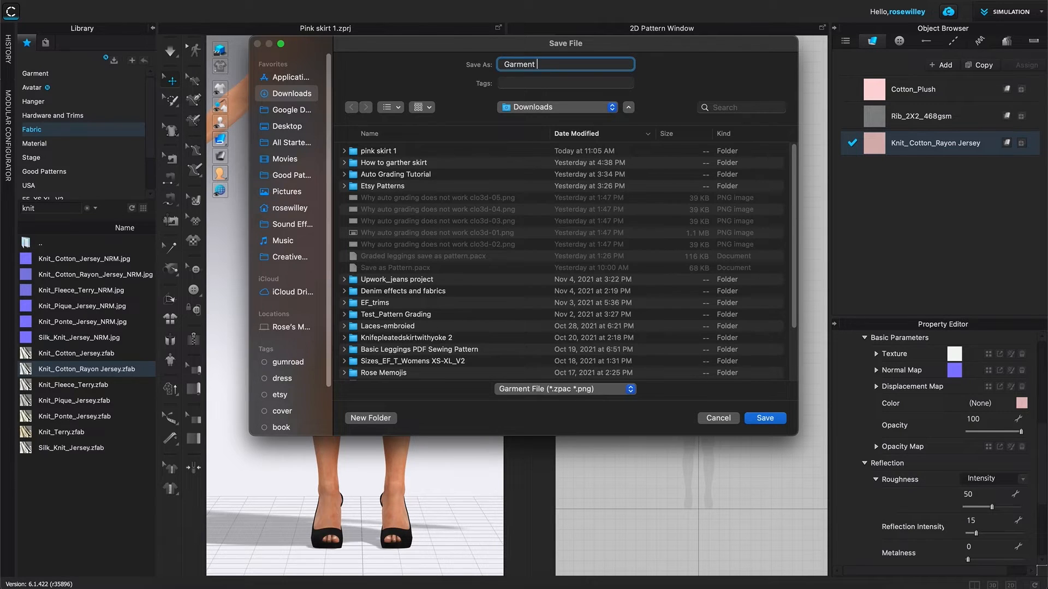
text(pink skirt)
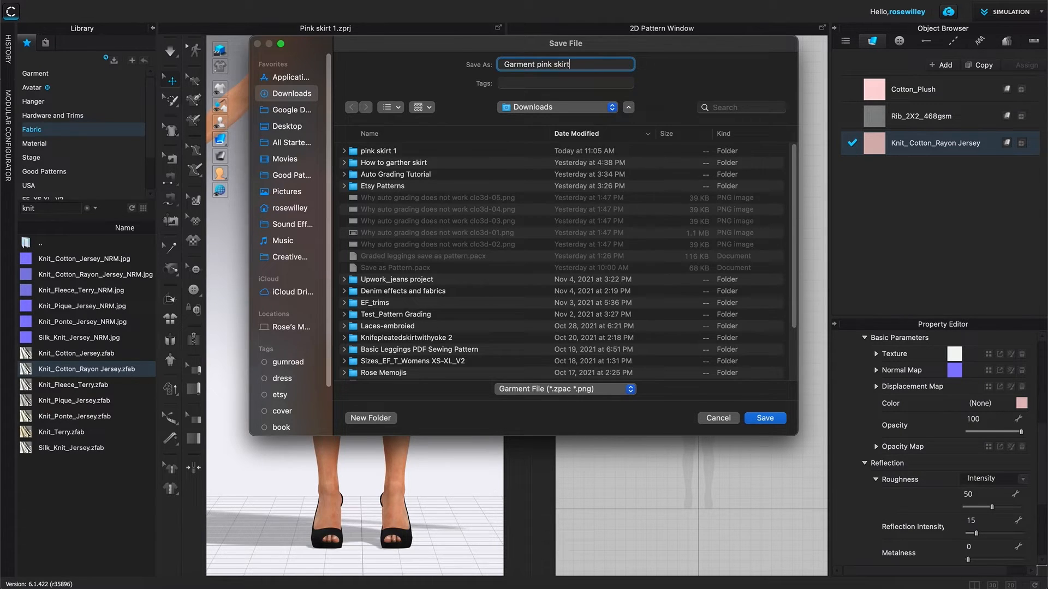
text(1)
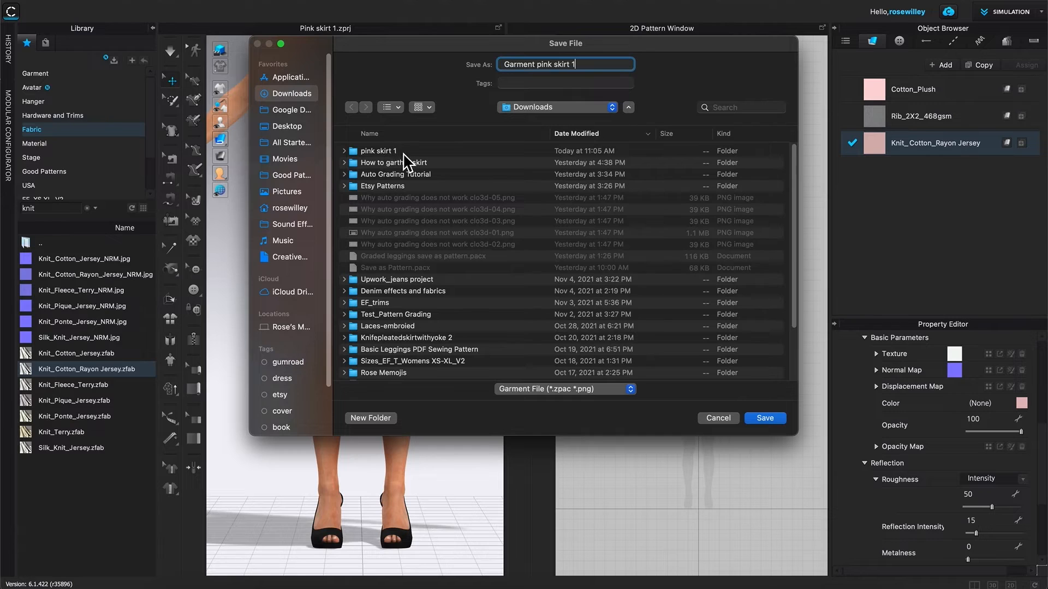
- Save the garment file inside the pink skirt 1 folder
click(379, 150)
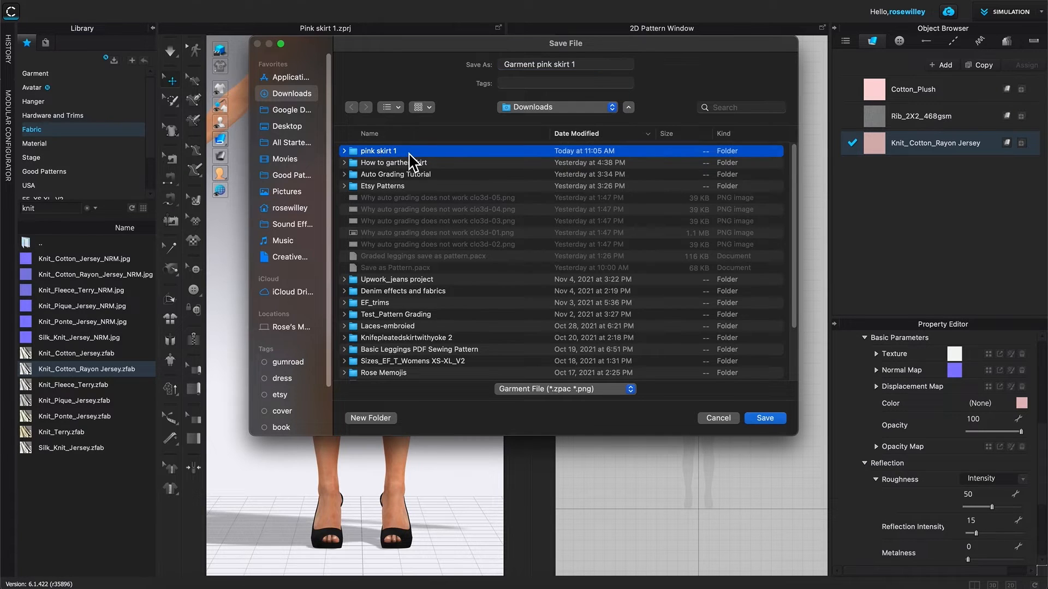
mouse_move(666, 296)
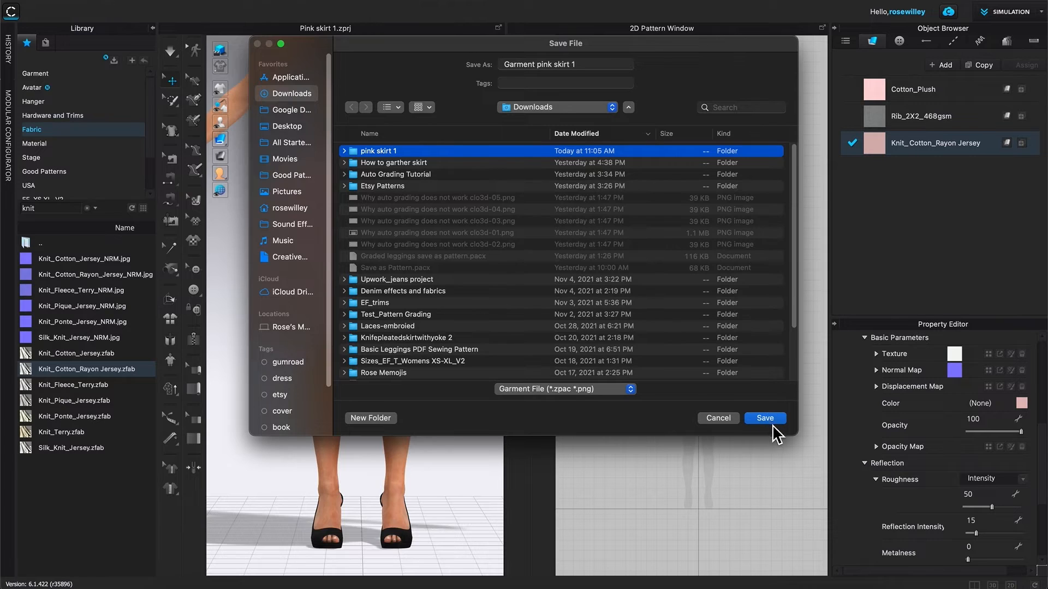
double_click(378, 151)
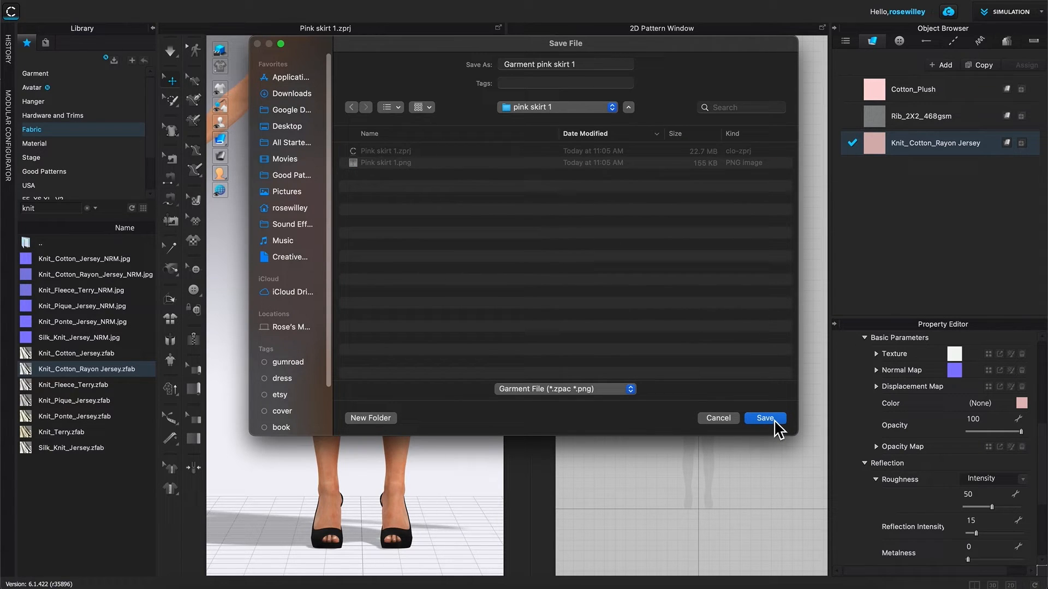
click(765, 418)
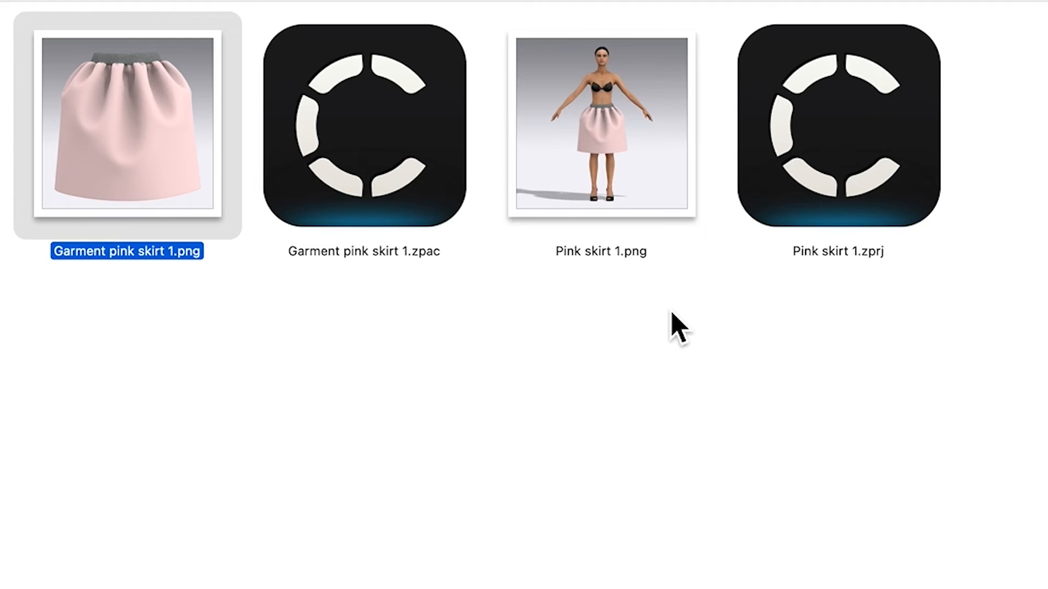
mouse_move(690, 303)
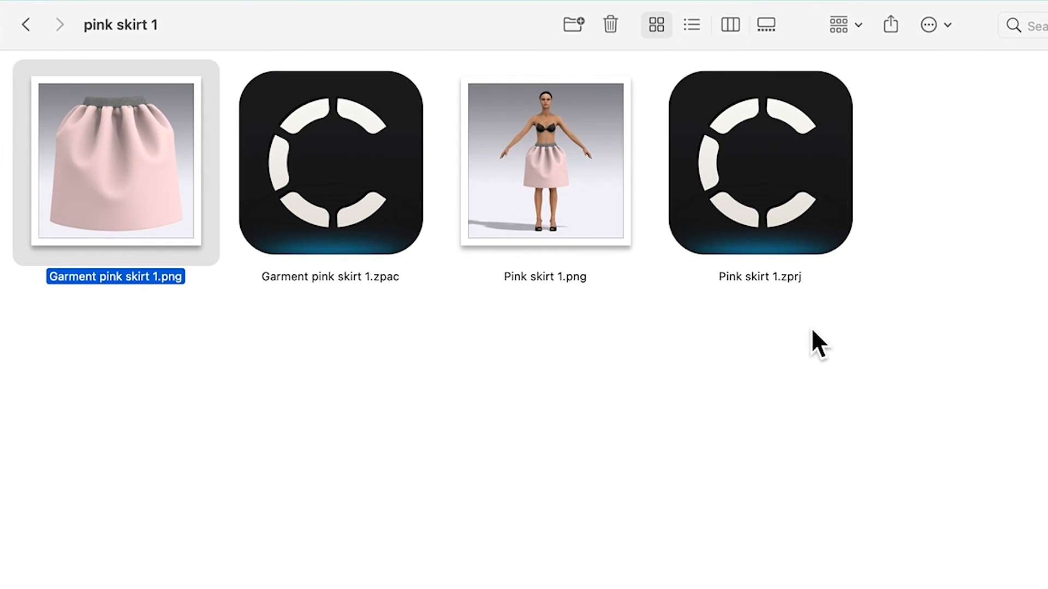
mouse_move(797, 274)
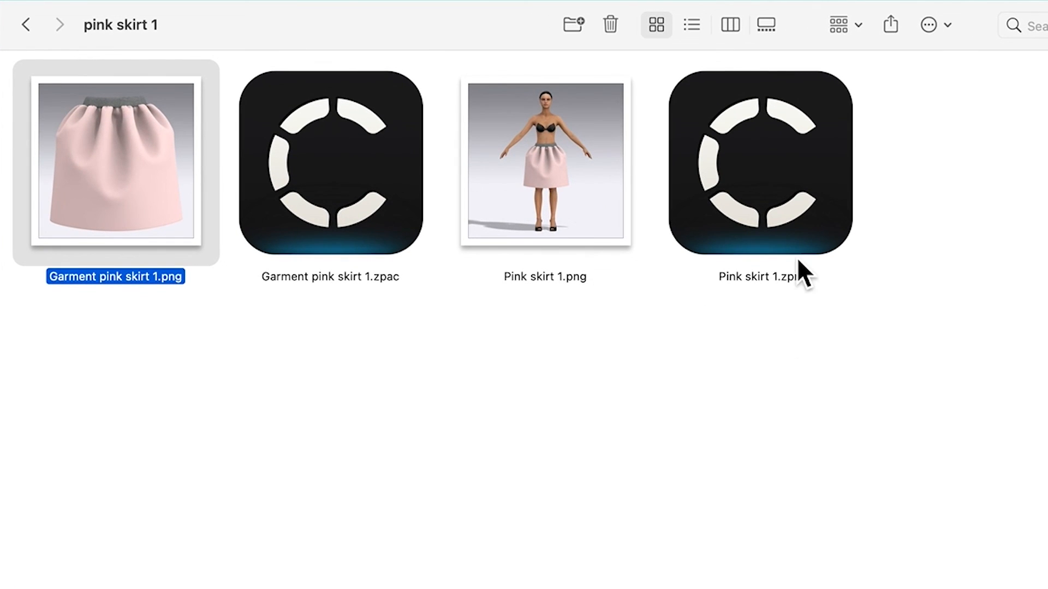